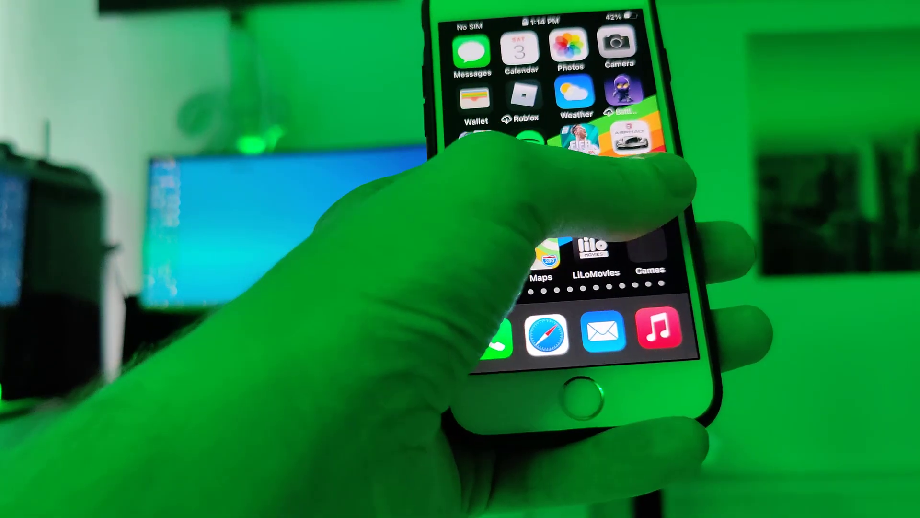
scroll("left", 3)
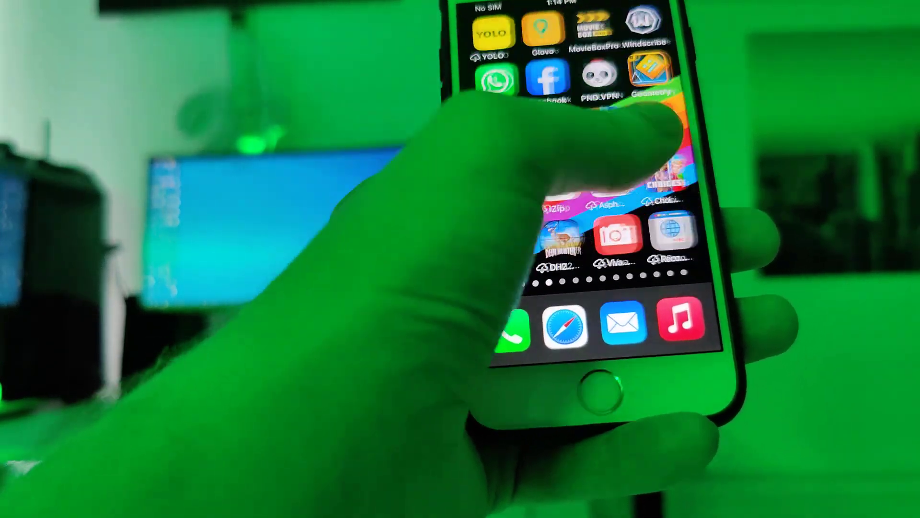